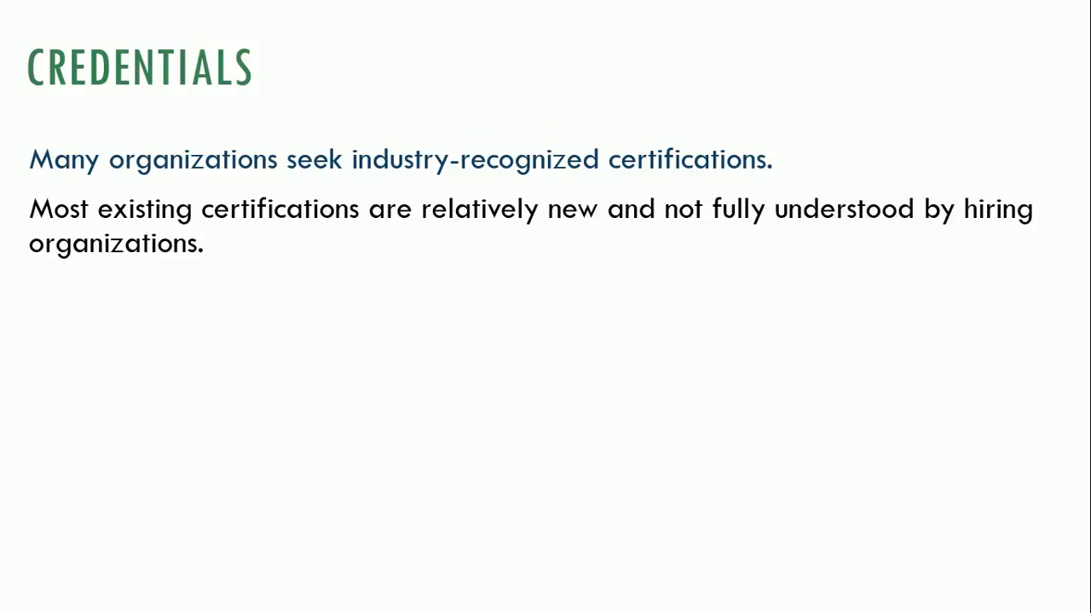
- Advance the slideshow from Credentials to the (ISC)2 certifications slide showing CISSP
{"action": "key", "text": "Right"}
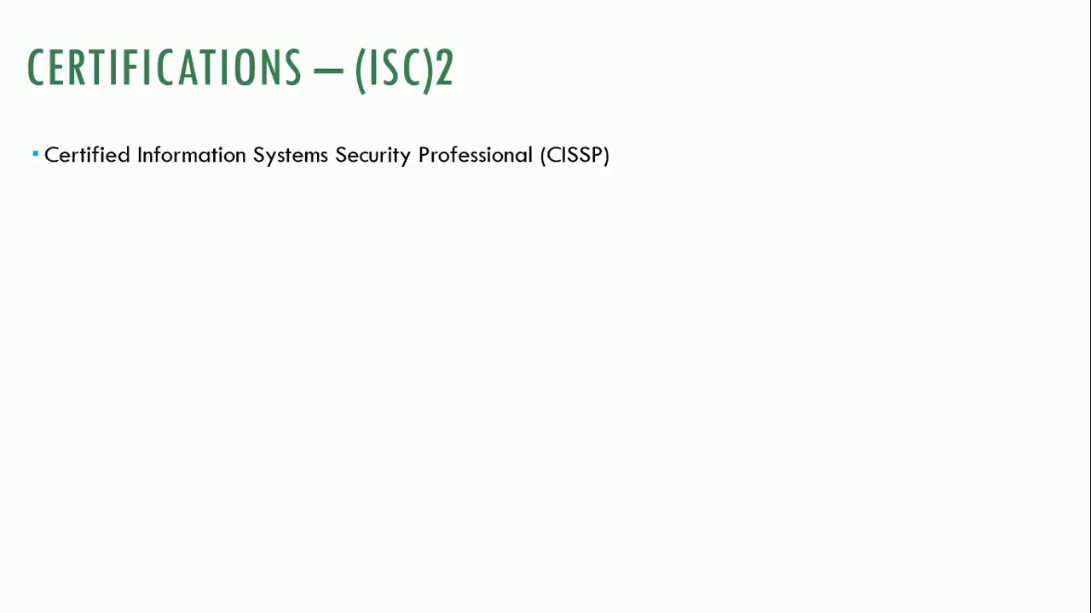
- Enter the 'Systems Security Certified Practitioner (SSCP)' point, reaching the ISACA certifications slide
{"action": "type", "text": "Systems Security Certified Practitioner (SSCP)"}
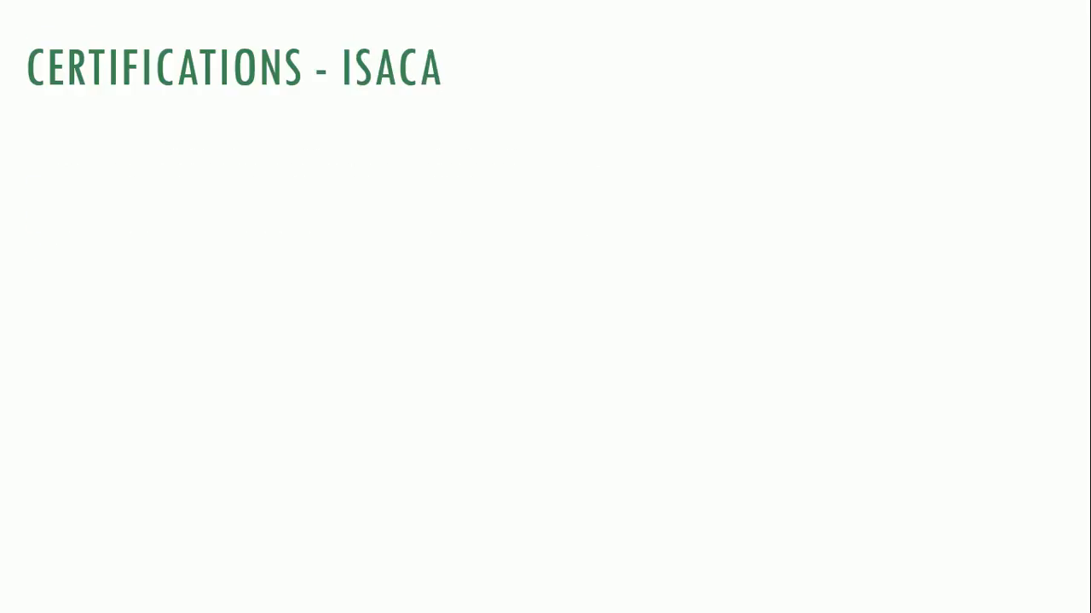
{"action": "key", "text": "Right"}
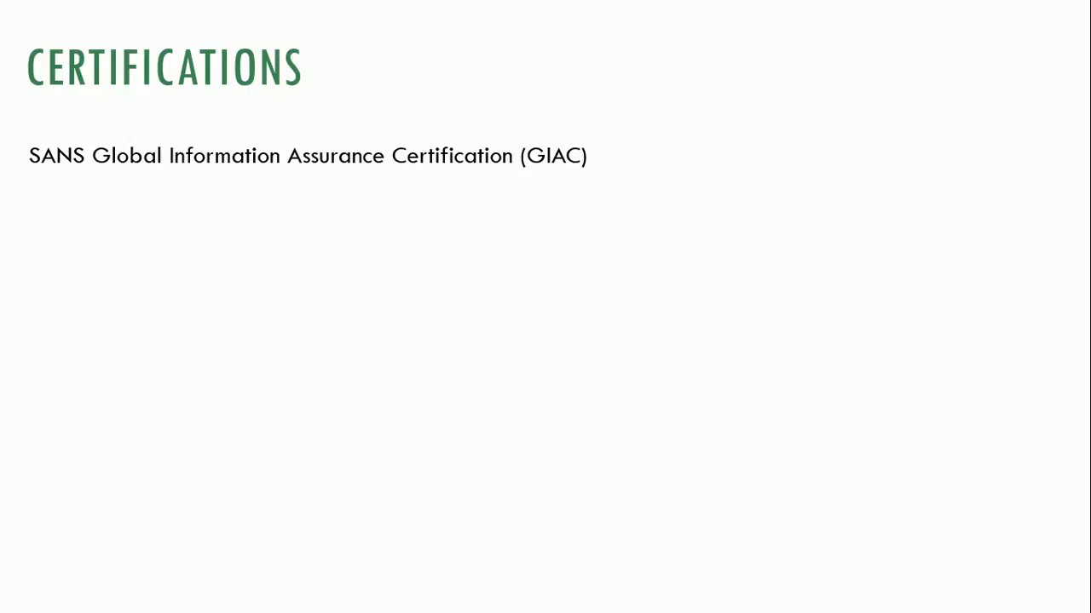
{"action": "type", "text": "EC Council Certified CISO (ClCISO)"}
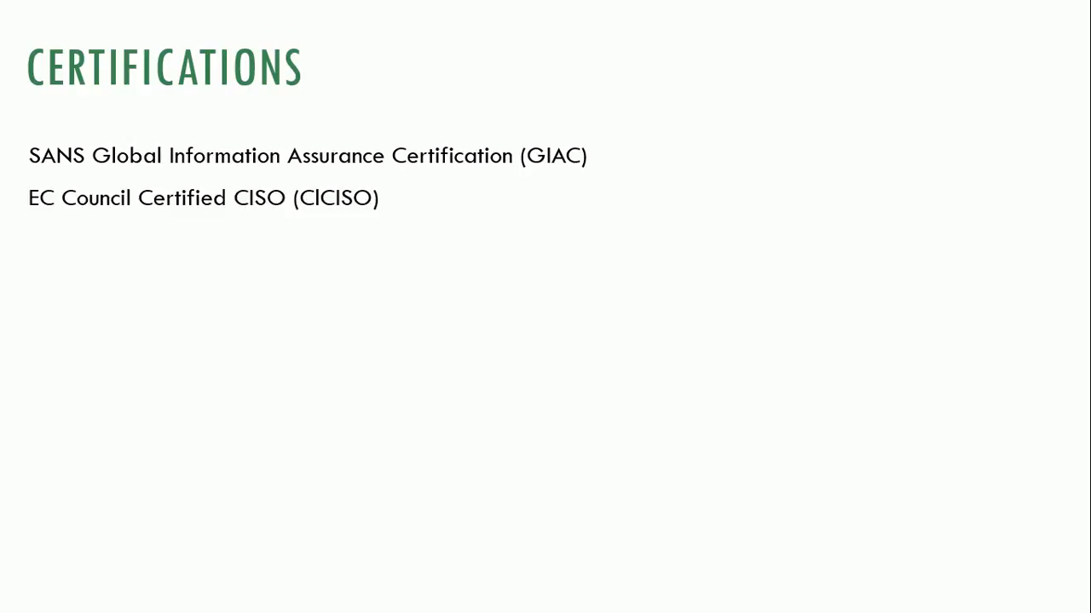
{"action": "type", "text": "CompTIA's Security+"}
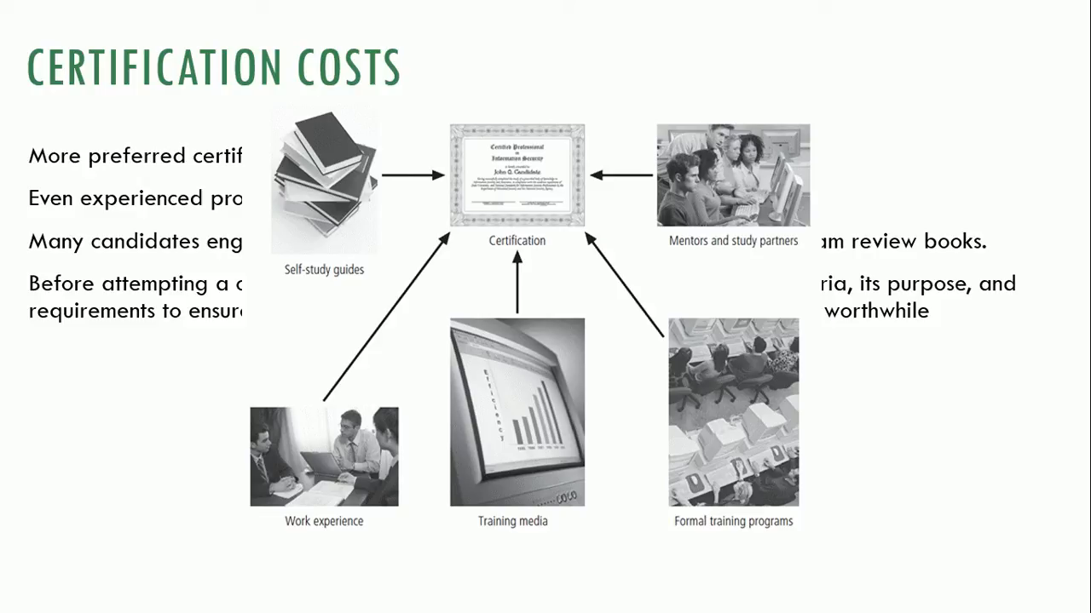
- Advance past the Certification Costs diagram to the Advice slide
{"action": "key", "text": "right"}
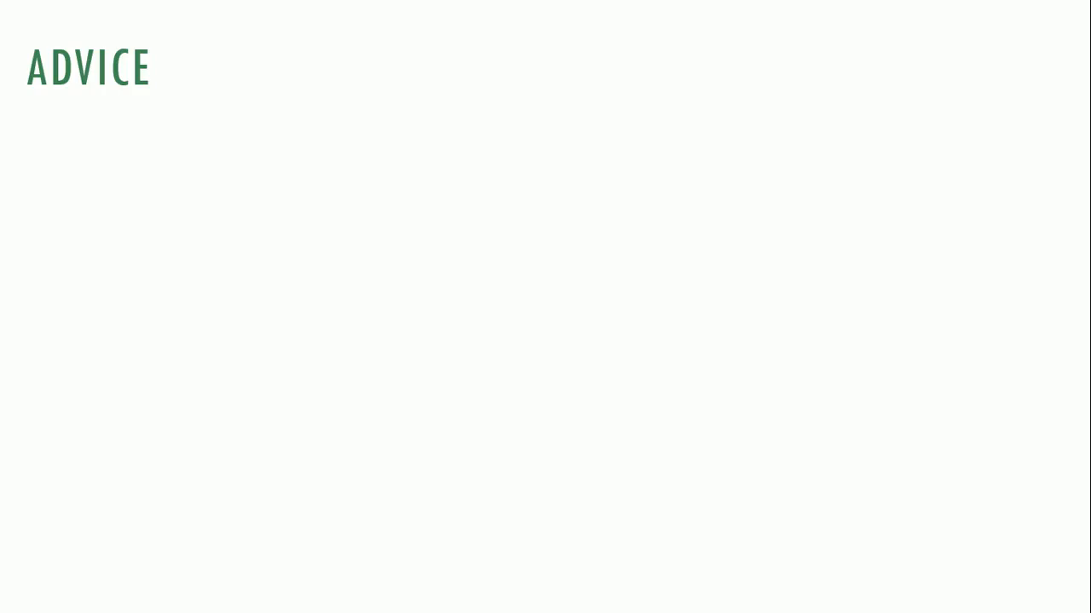